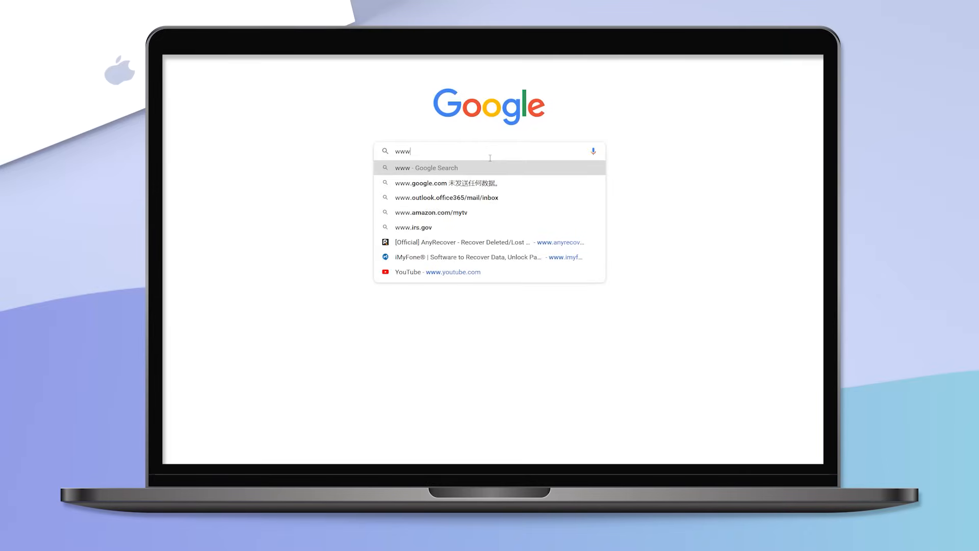
# Go to the iMyFone site's Fixppo iOS Repair Tool page and download the installer.
pyautogui.write('.imyf')
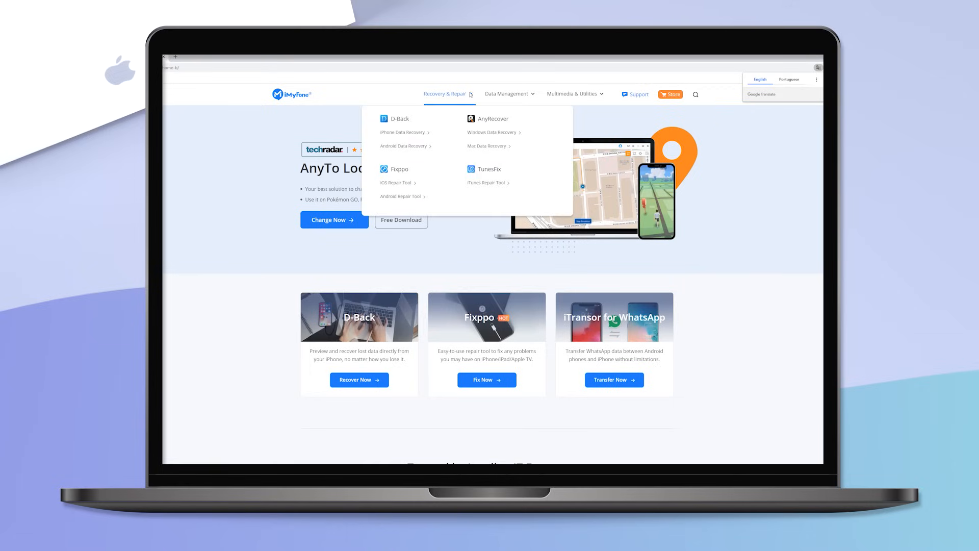
pyautogui.moveTo(397, 182)
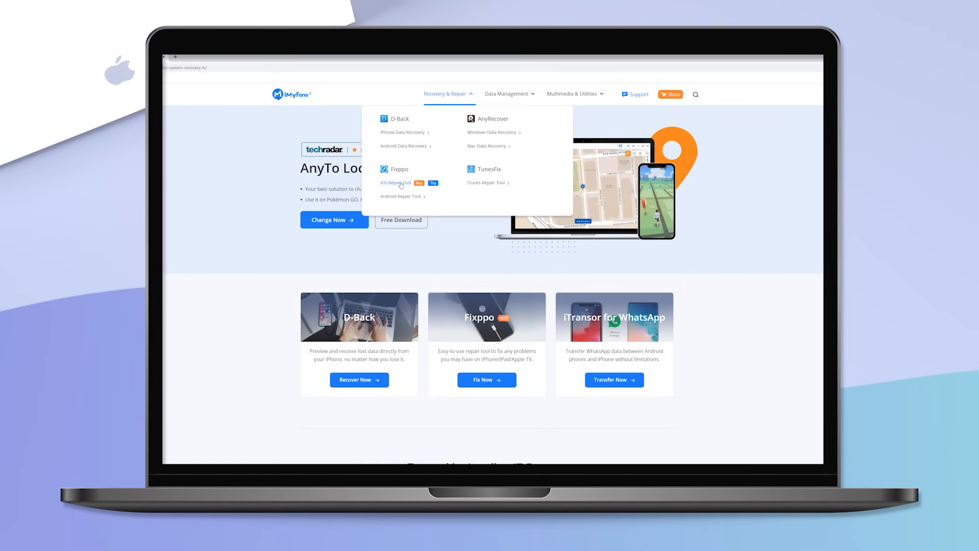
pyautogui.click(395, 183)
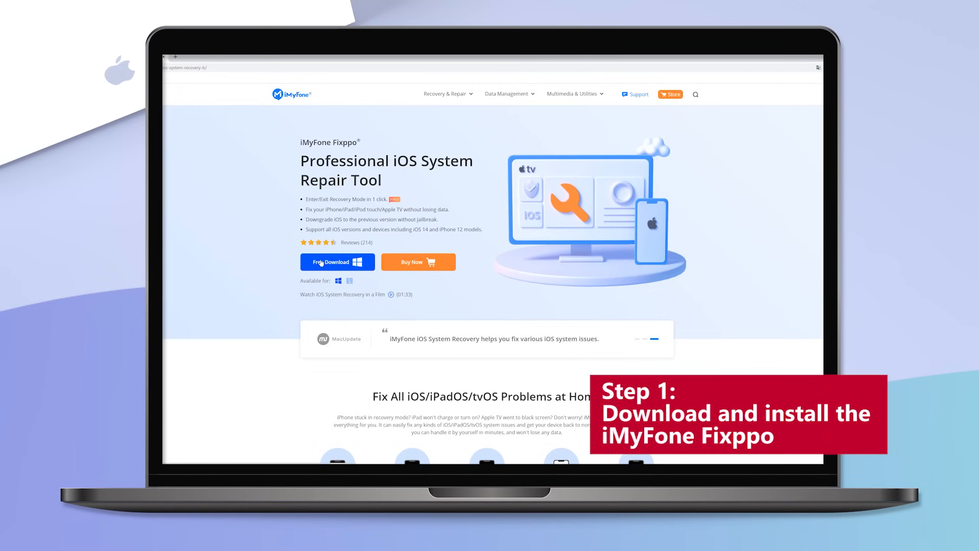
pyautogui.click(335, 262)
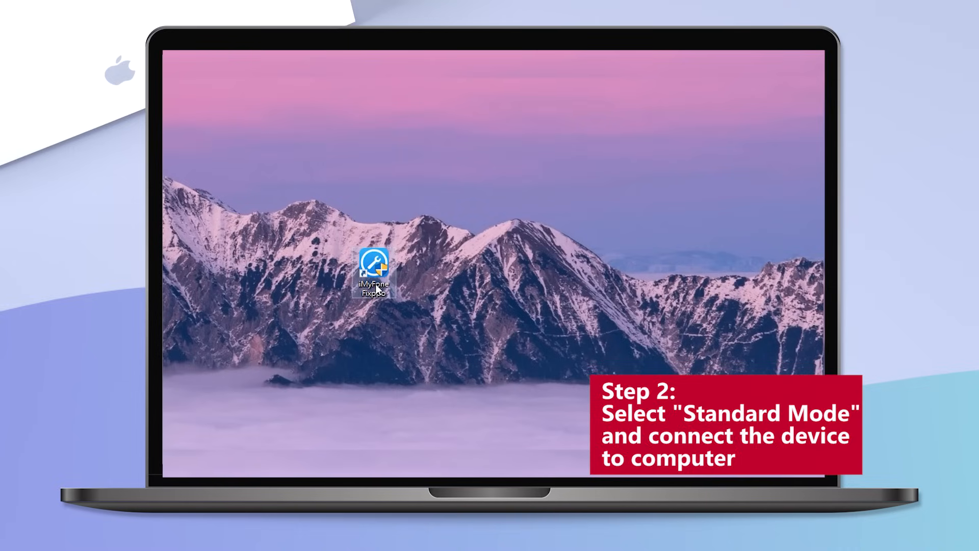
# Launch Fixppo in Standard Mode and download firmware 14.4 for the connected iPad Mini 4.
pyautogui.doubleClick(372, 269)
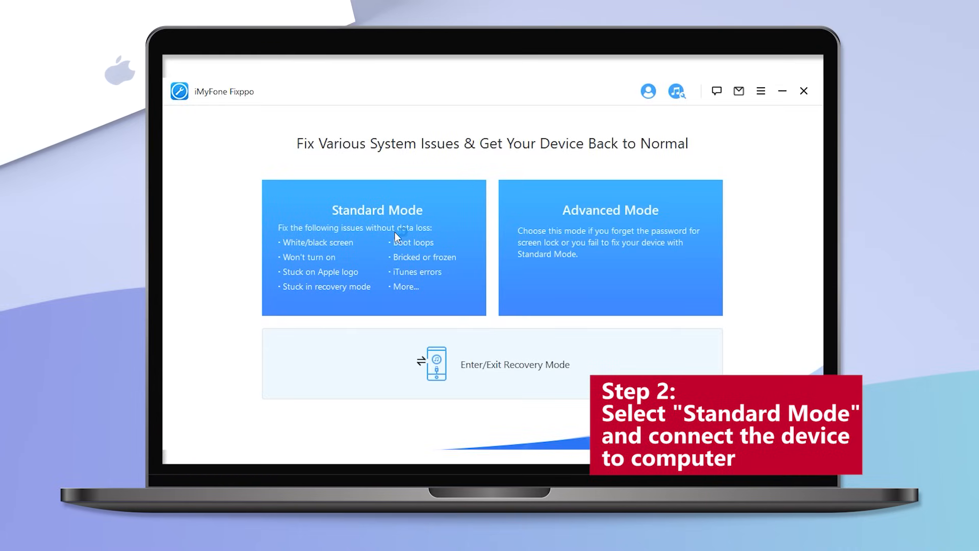
pyautogui.click(373, 247)
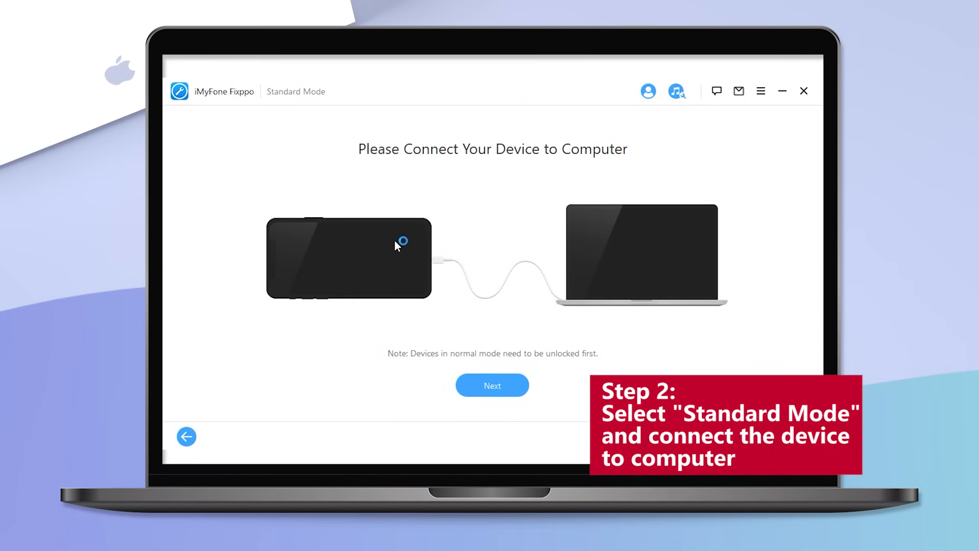
pyautogui.click(492, 385)
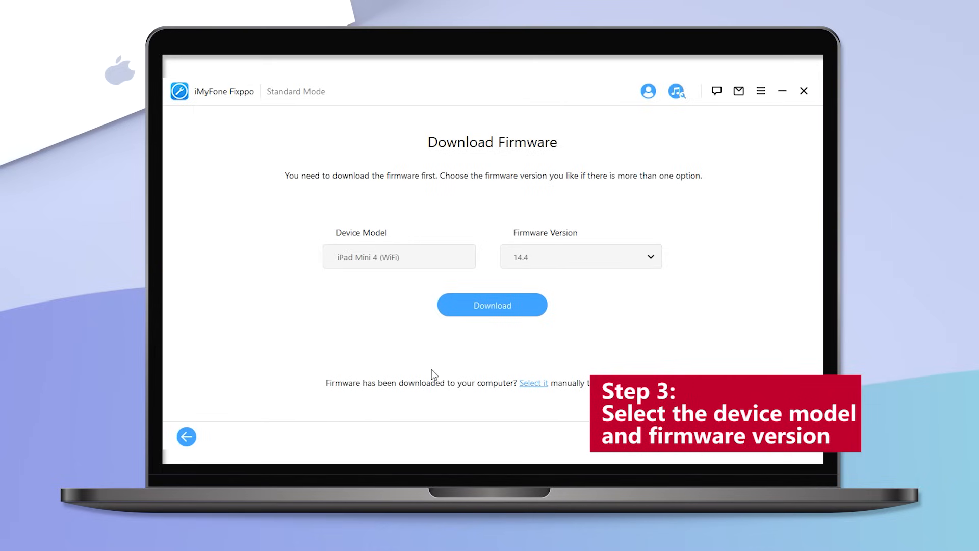
pyautogui.click(492, 305)
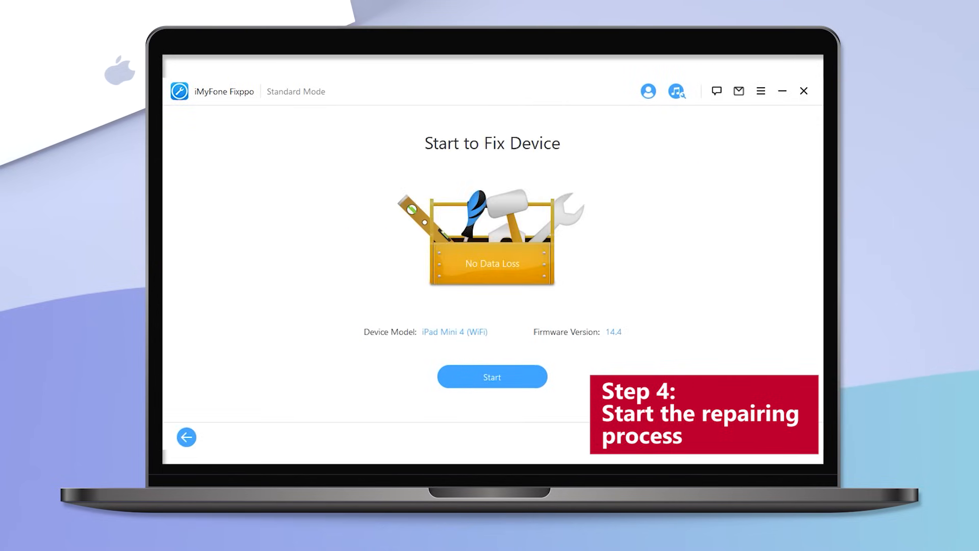
# Start the fix, put the iPad in DFU mode, then close the Successful screen.
pyautogui.click(491, 376)
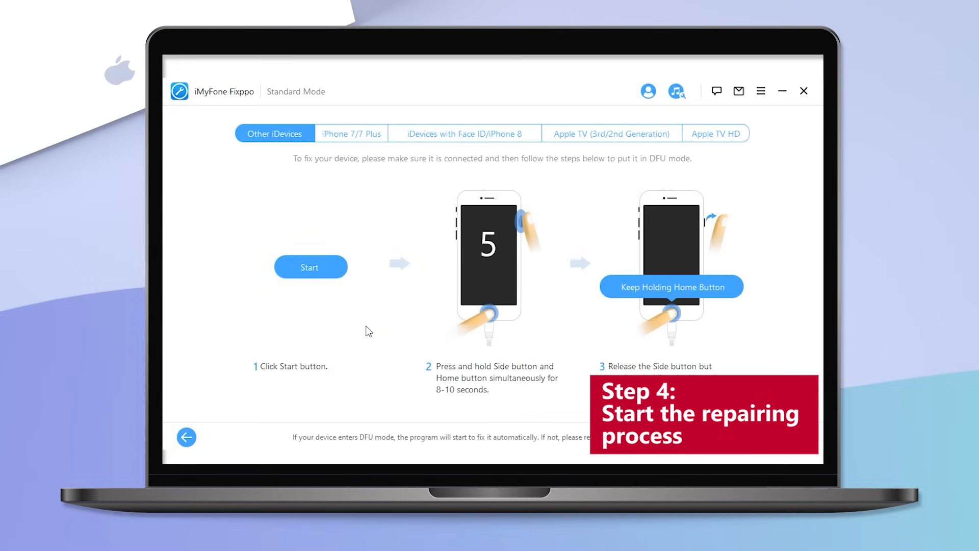
pyautogui.click(311, 267)
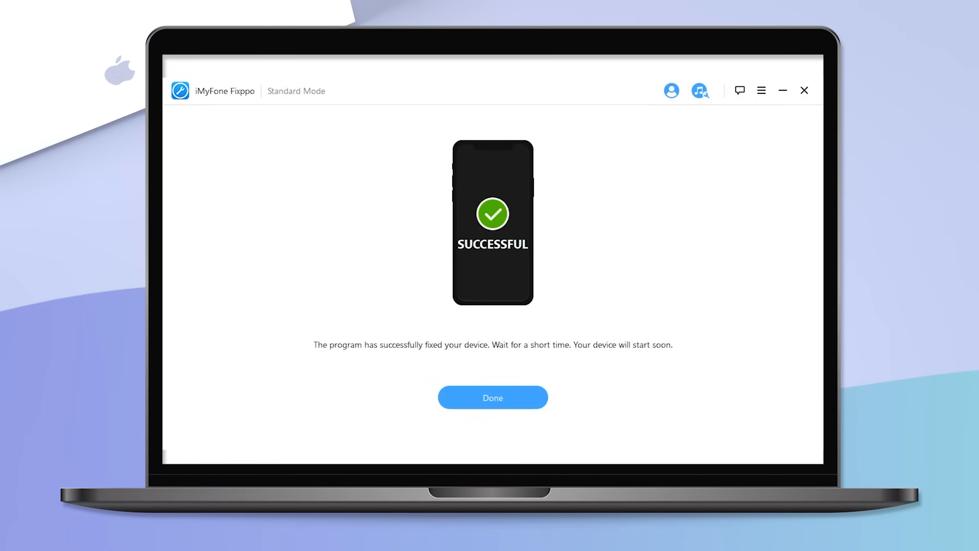
pyautogui.click(492, 397)
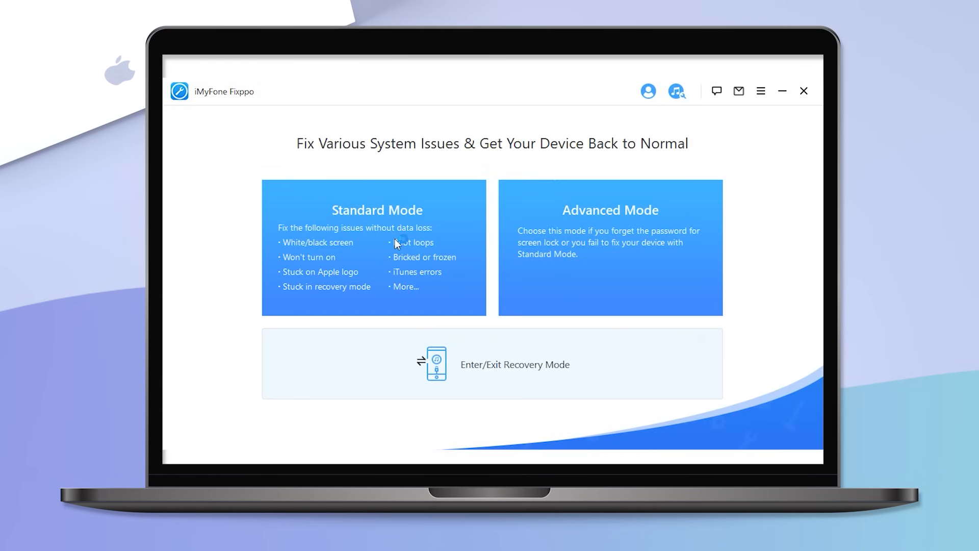